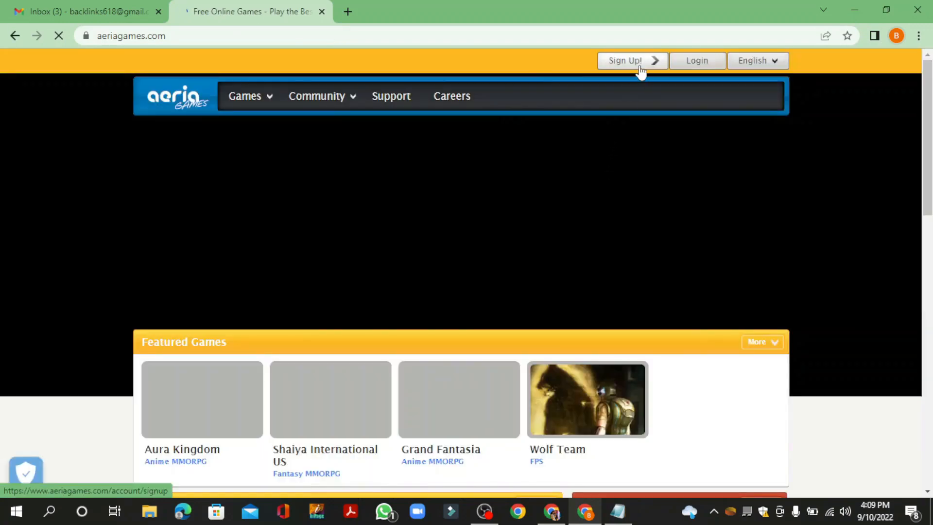
# Sign up for a free account with birth year 1997, email, username and password.
pyautogui.click(625, 61)
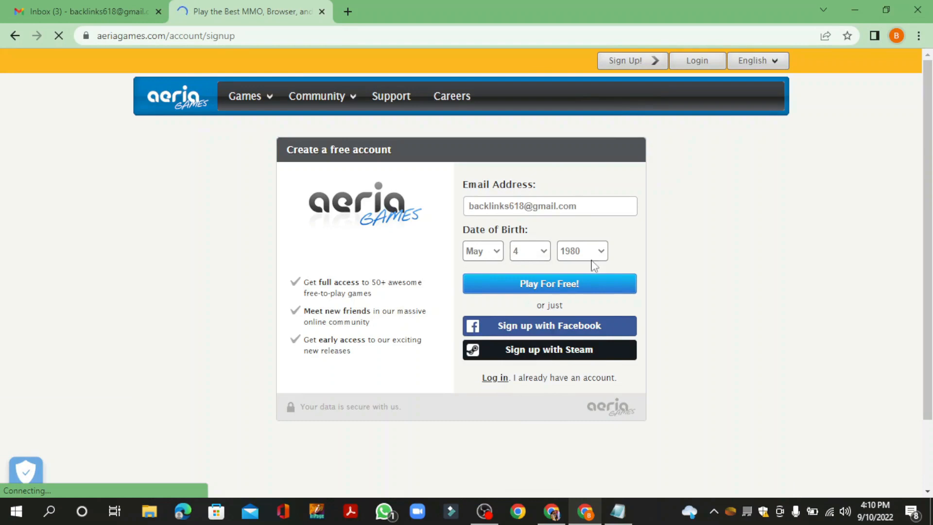
pyautogui.click(579, 250)
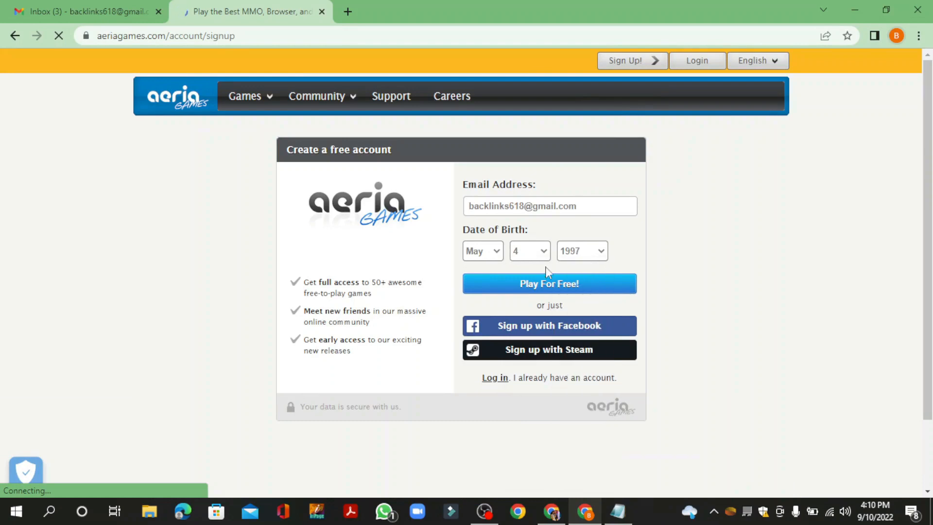
pyautogui.click(548, 283)
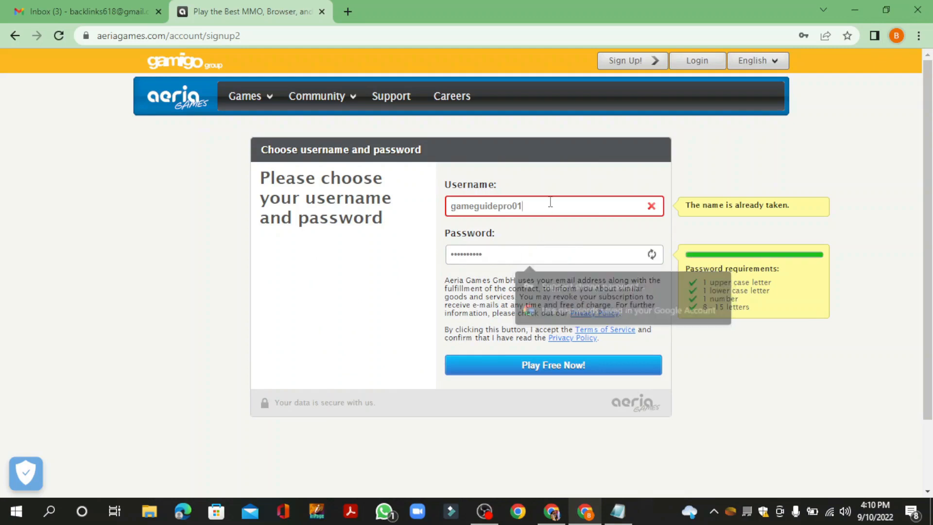
pyautogui.click(551, 365)
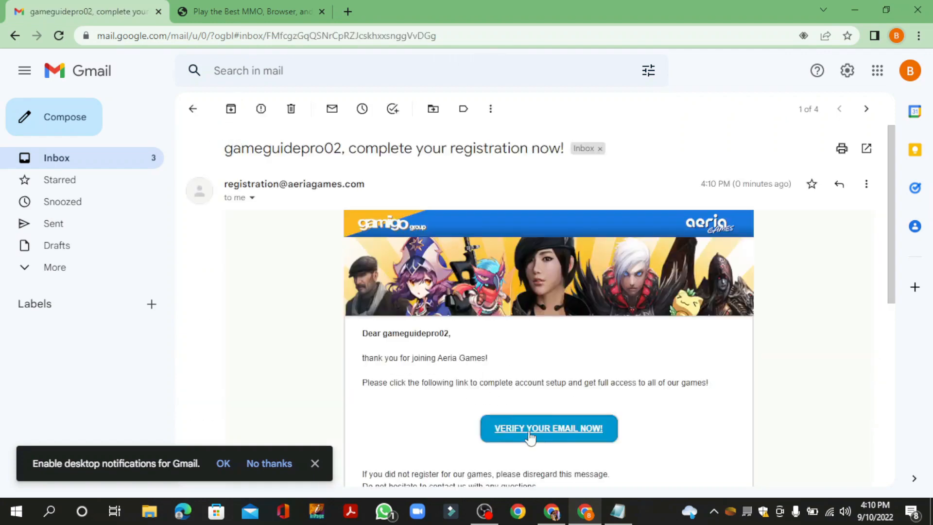
# Verify the account's email address and go to its own profile page.
pyautogui.click(547, 428)
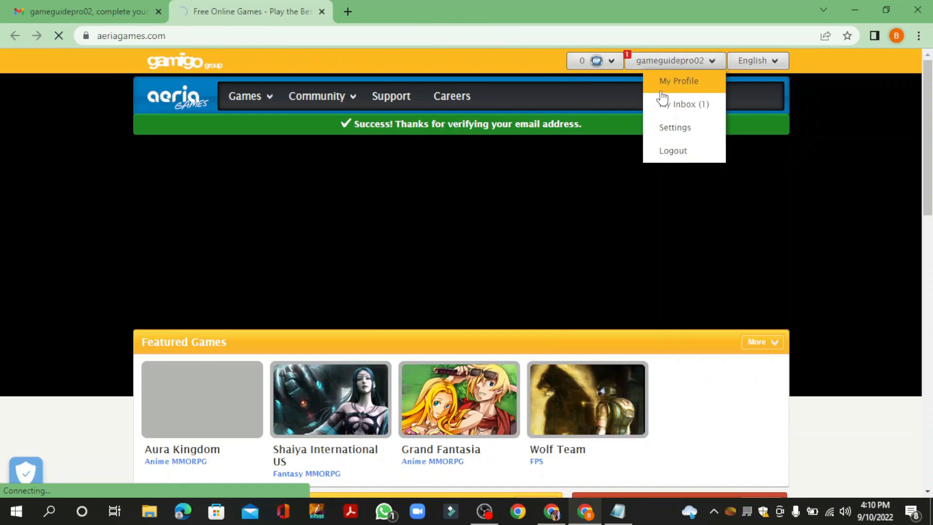
pyautogui.click(678, 81)
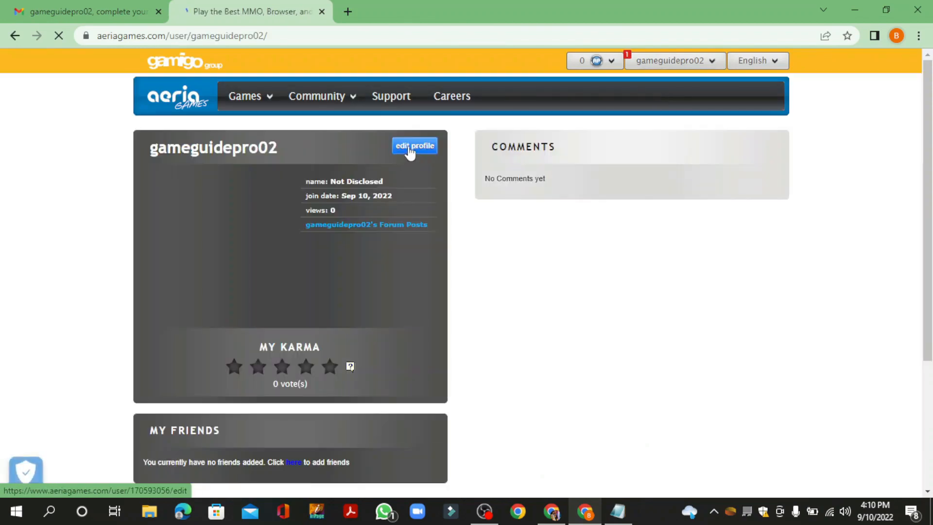
# Start editing the profile, landing on the Basic settings form.
pyautogui.click(413, 146)
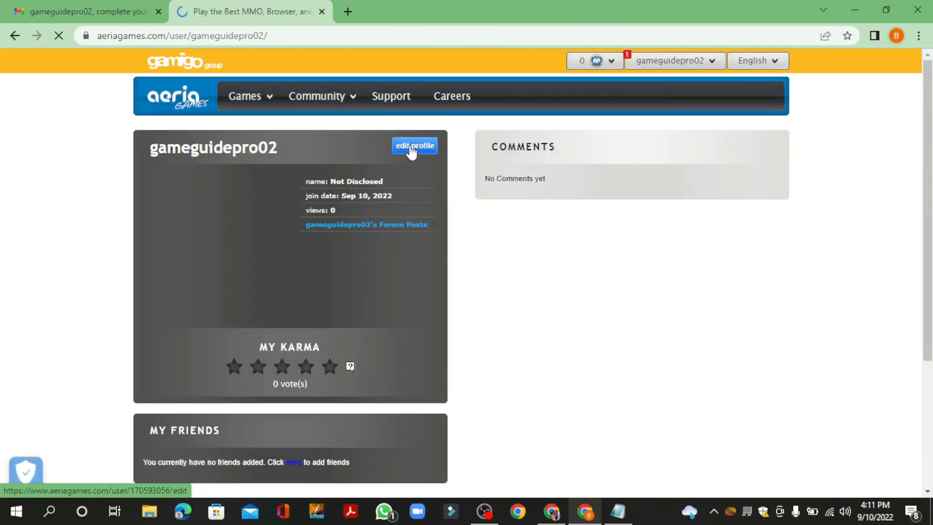
pyautogui.click(414, 146)
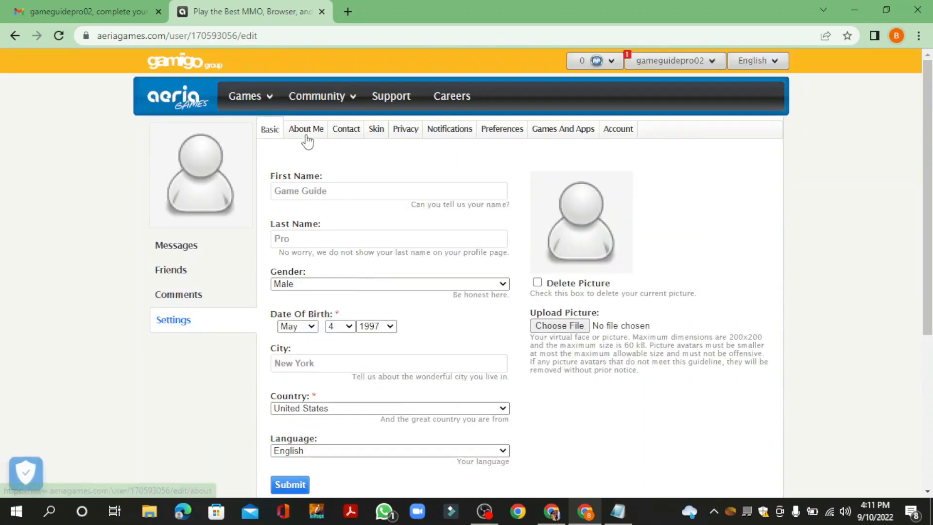
pyautogui.click(305, 129)
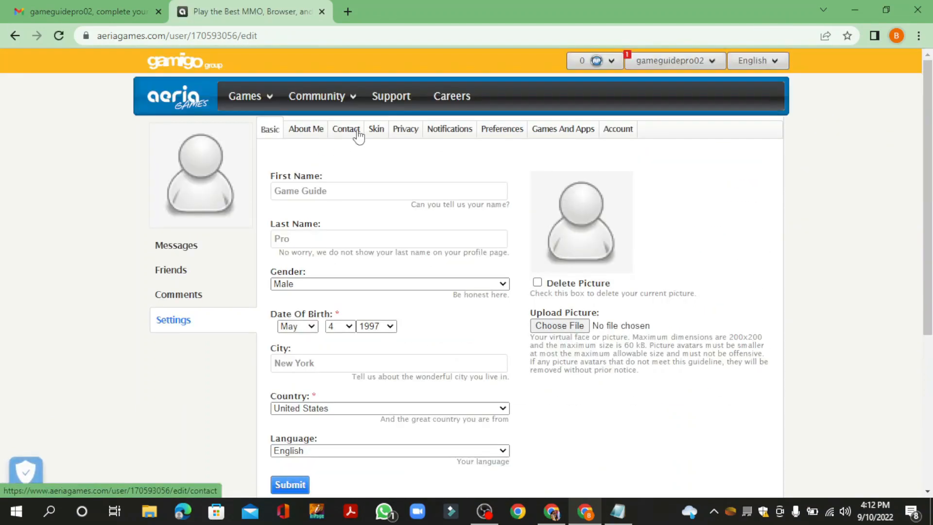
pyautogui.click(345, 130)
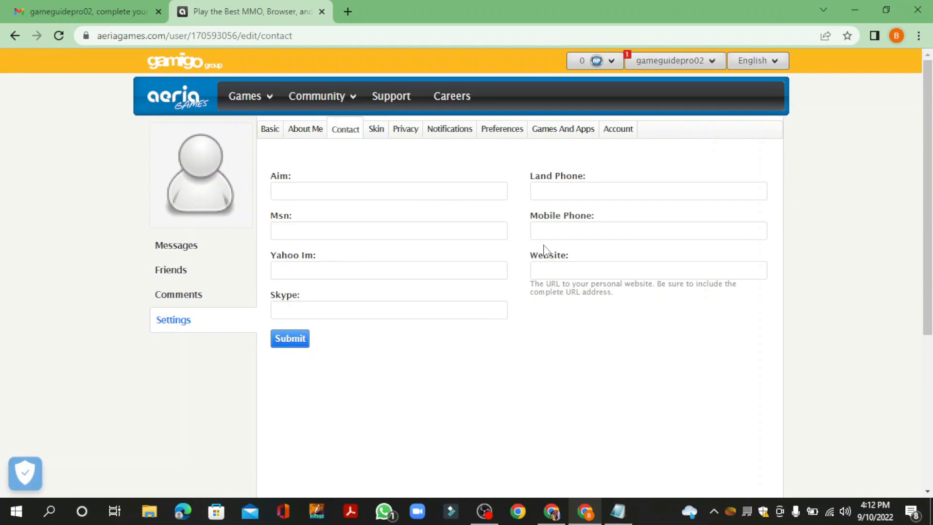
pyautogui.write('https://gameguidepro.com/')
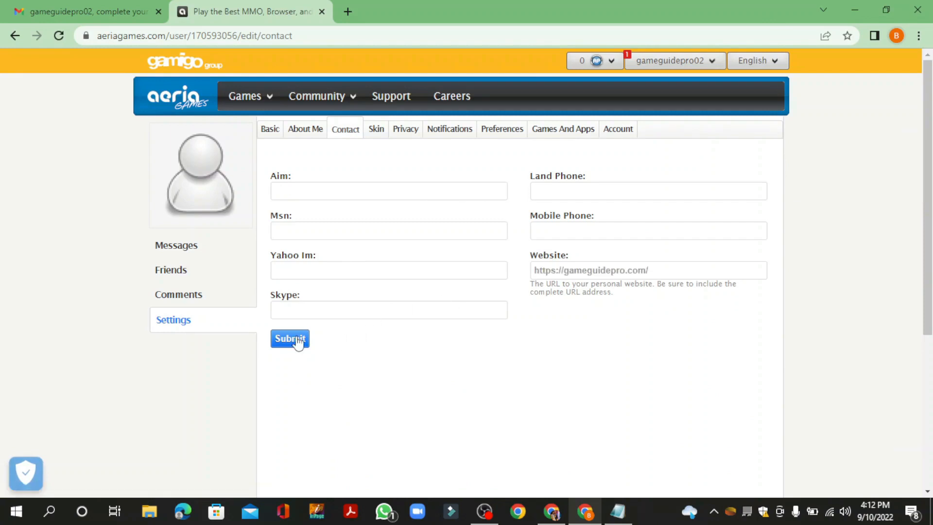
pyautogui.click(290, 338)
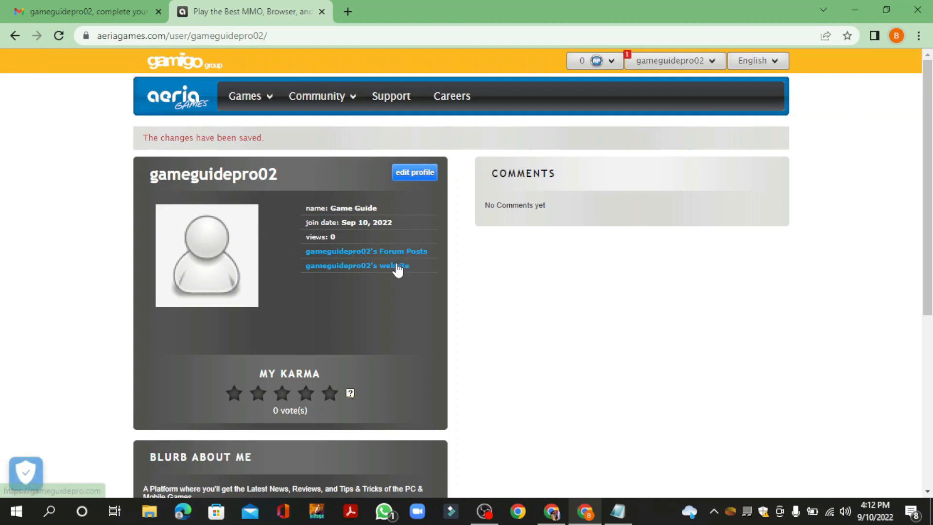
pyautogui.moveTo(386, 59)
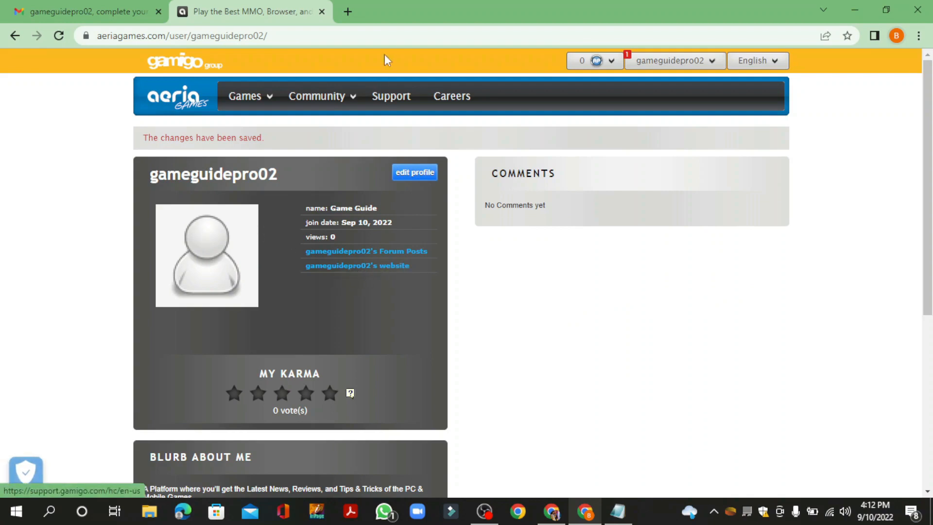